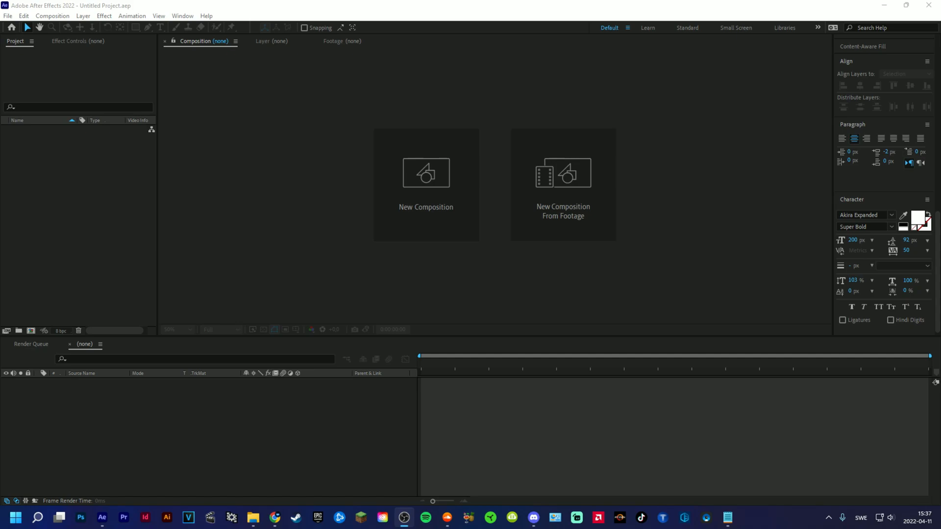
{"action": "mouse_move", "coordinate": [690, 297]}
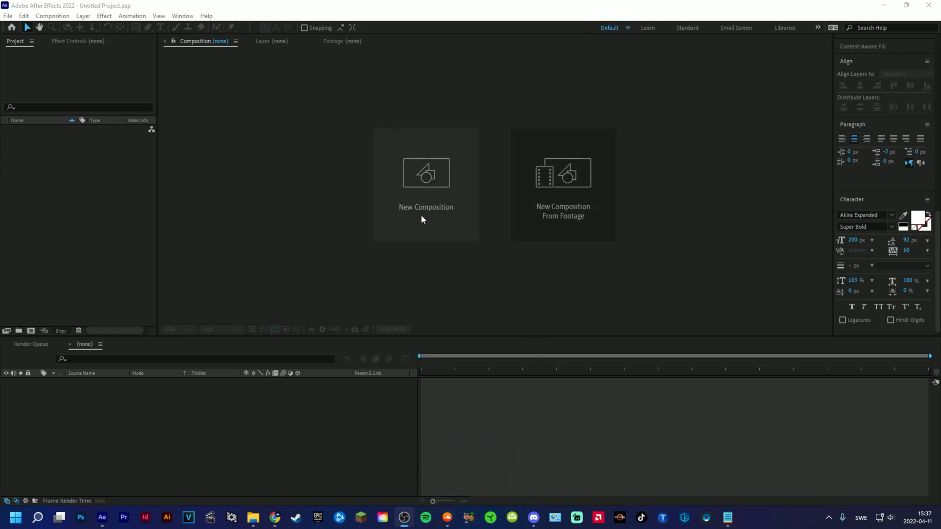
Step: Create a 1920×1080 composition and type the white text NAME
{"action": "left_click", "coordinate": [426, 182]}
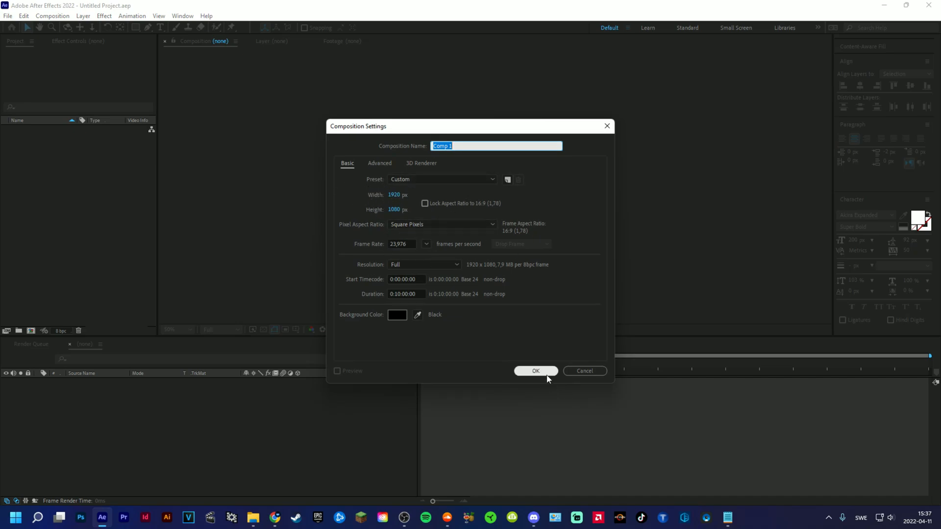
{"action": "left_click", "coordinate": [536, 371]}
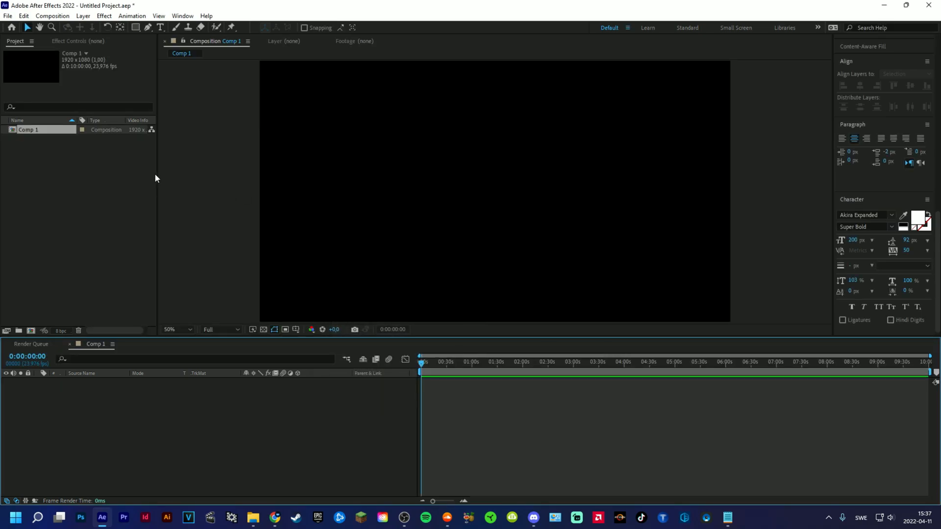
{"action": "mouse_move", "coordinate": [202, 194]}
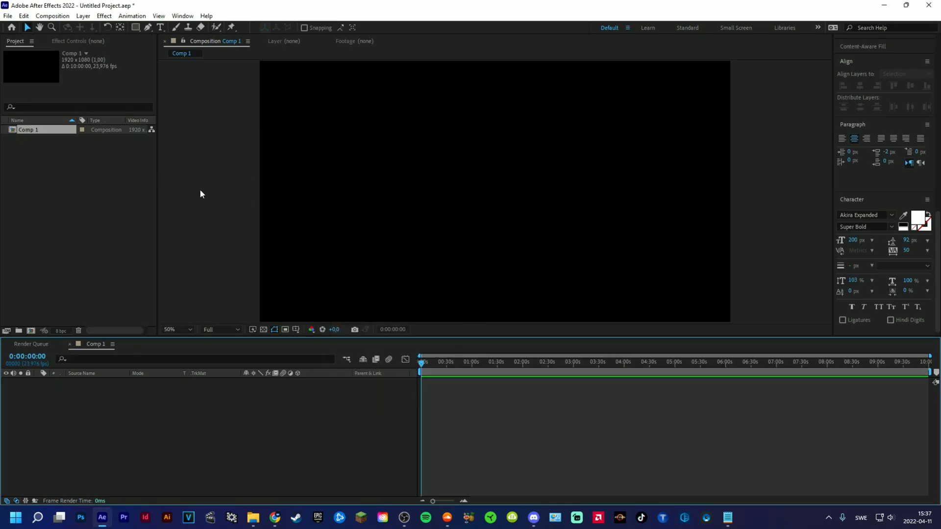
{"action": "type", "text": "N"}
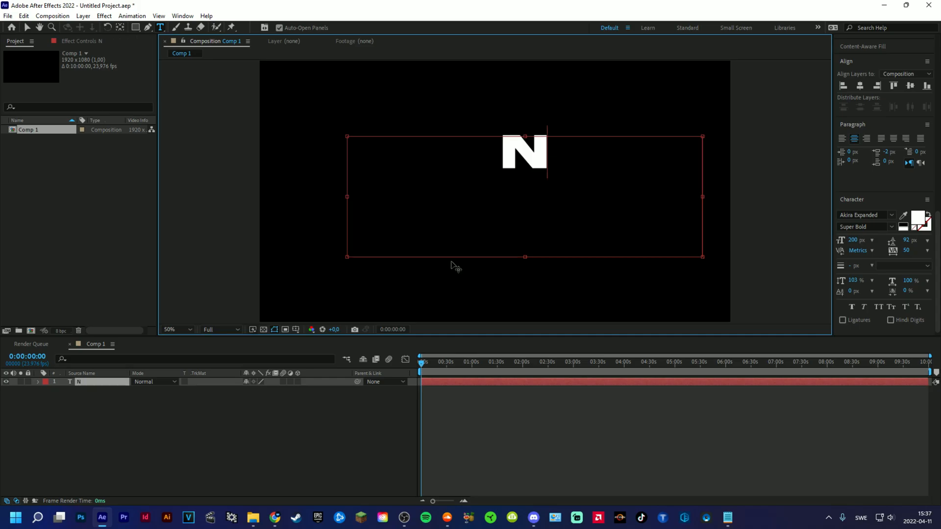
{"action": "type", "text": "AME"}
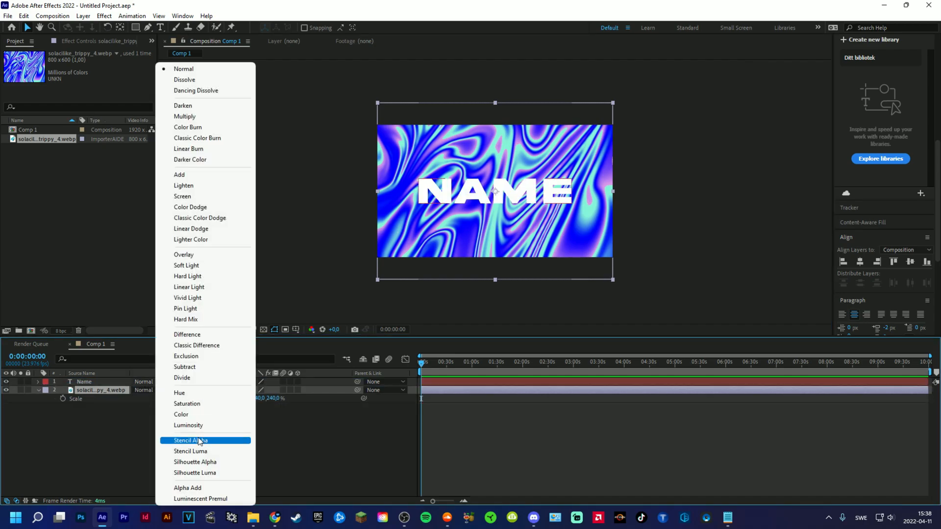
Step: Set the NAME layer to Stencil Alpha, zoom to 50%, and select the text layer
{"action": "left_click", "coordinate": [191, 441]}
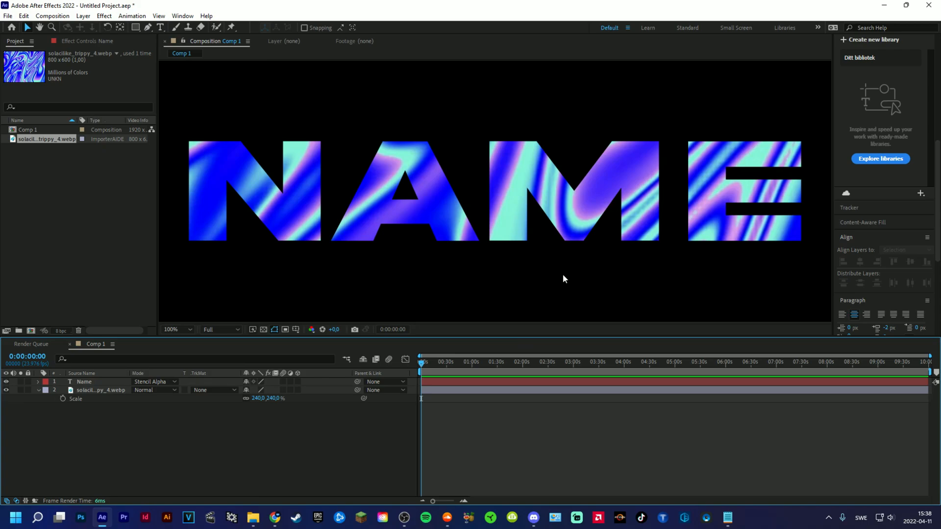
{"action": "left_click", "coordinate": [174, 330]}
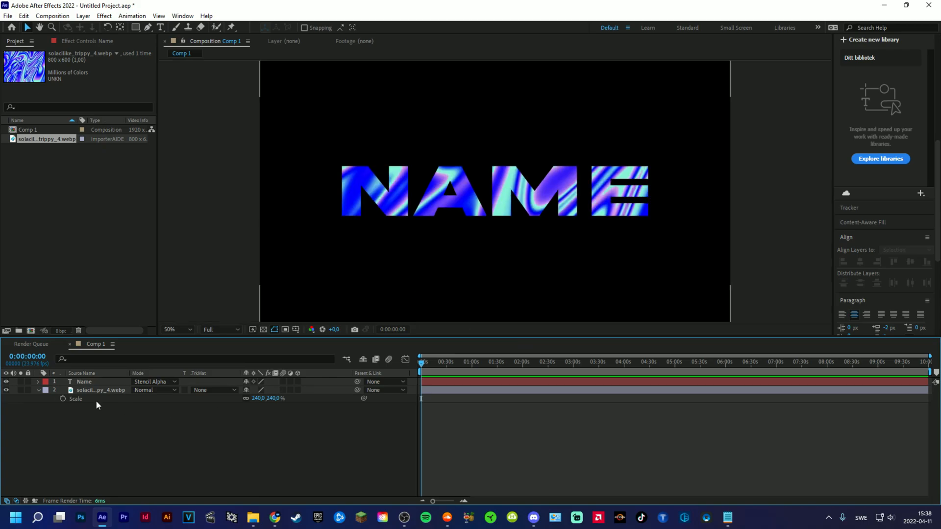
{"action": "left_click", "coordinate": [93, 391]}
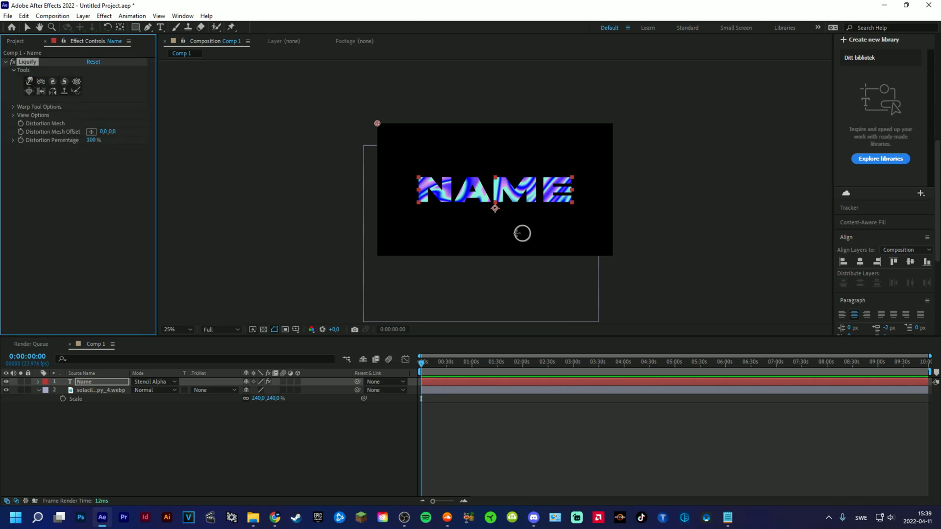
Step: Warp drips downward from the bottom edges of the N, A, M and E
{"action": "left_click", "coordinate": [169, 329]}
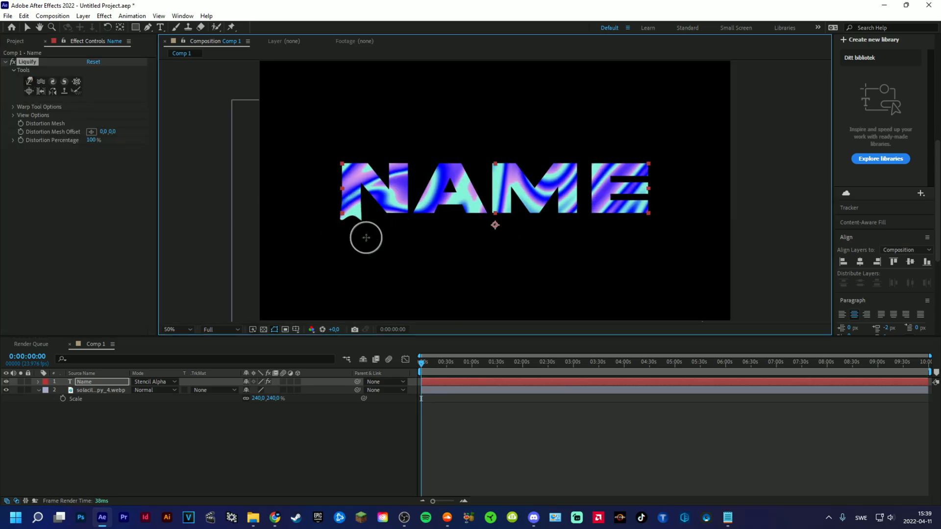
{"action": "left_click_drag", "start_coordinate": [367, 237], "coordinate": [456, 204]}
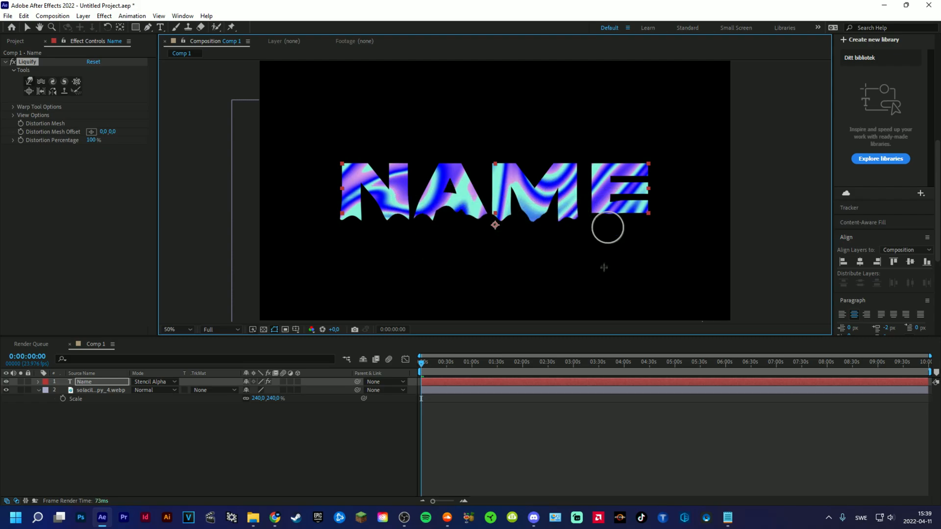
{"action": "left_click_drag", "start_coordinate": [607, 227], "coordinate": [411, 288]}
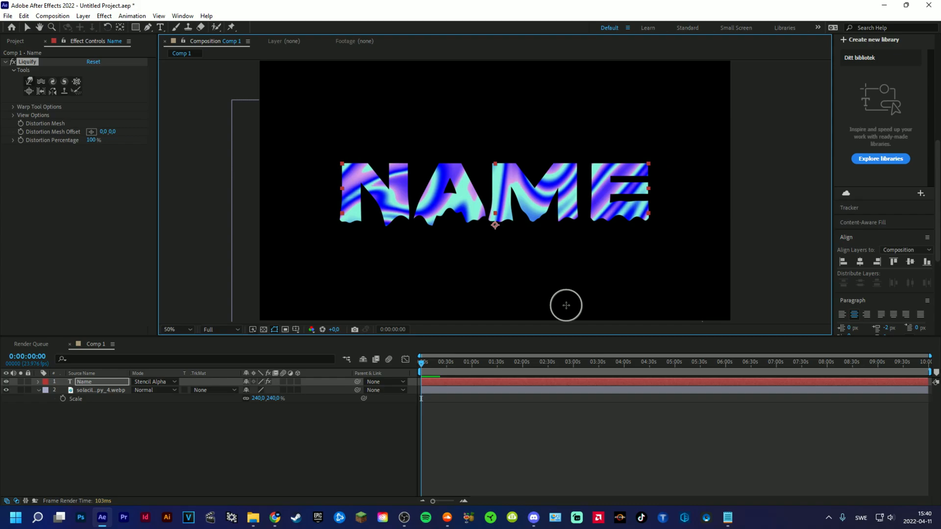
{"action": "mouse_move", "coordinate": [556, 270]}
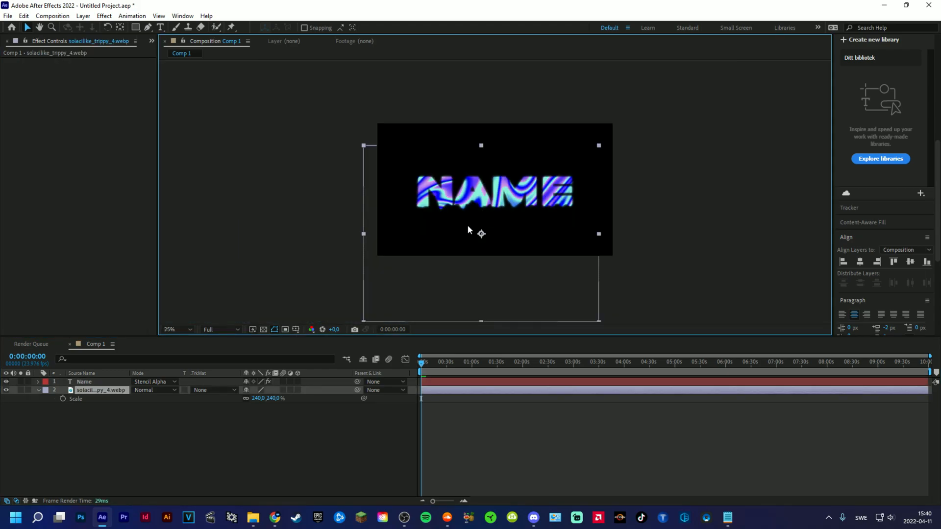
Step: Add a glow adjustment layer, then clear the comp down to a new text layer
{"action": "left_click", "coordinate": [169, 330]}
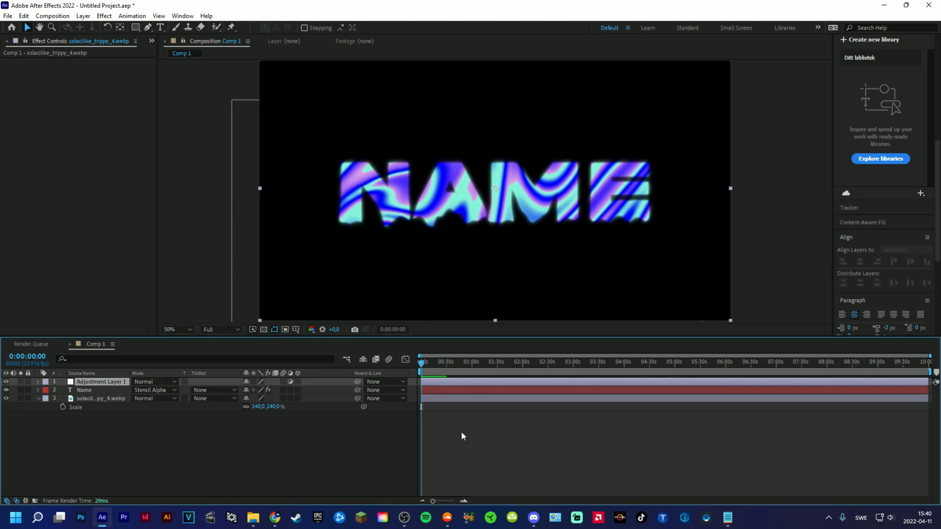
{"action": "double_click", "coordinate": [101, 382]}
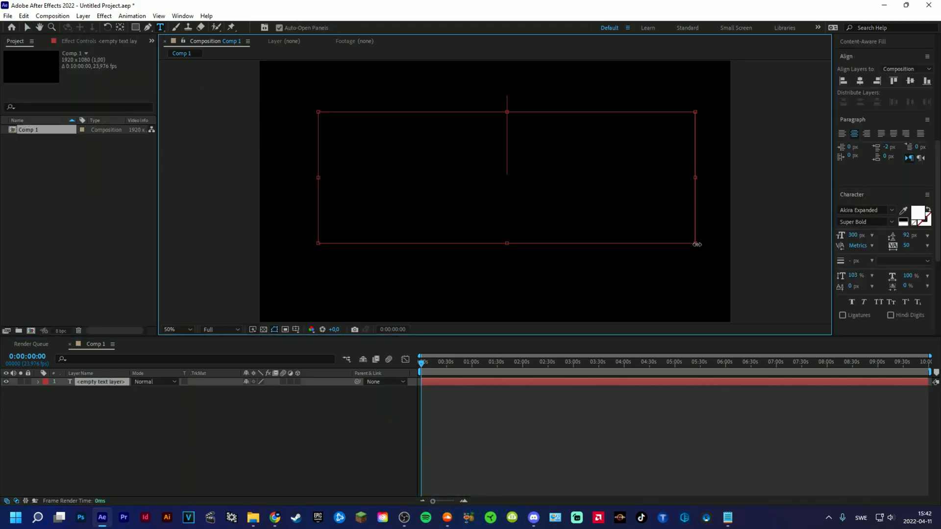
Step: Type NAME and apply the Element effect to a new black solid
{"action": "type", "text": "NAME"}
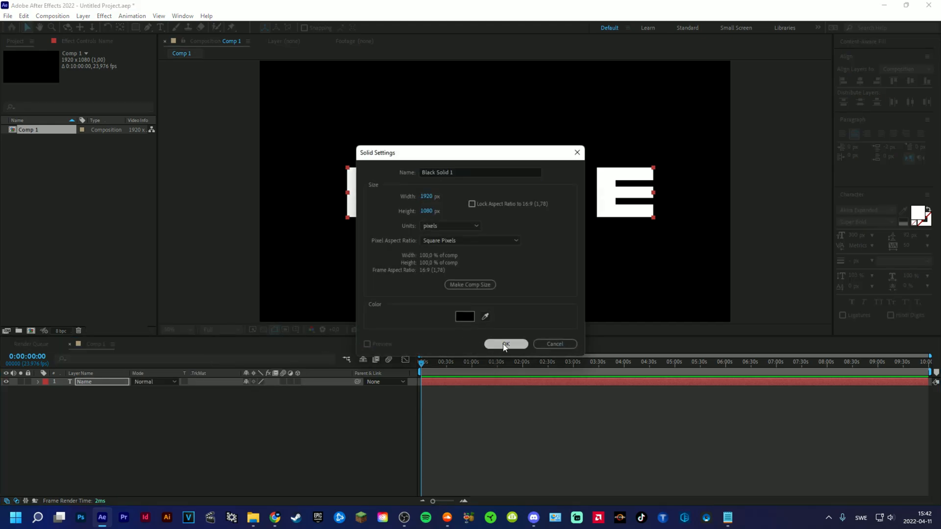
{"action": "left_click", "coordinate": [505, 345]}
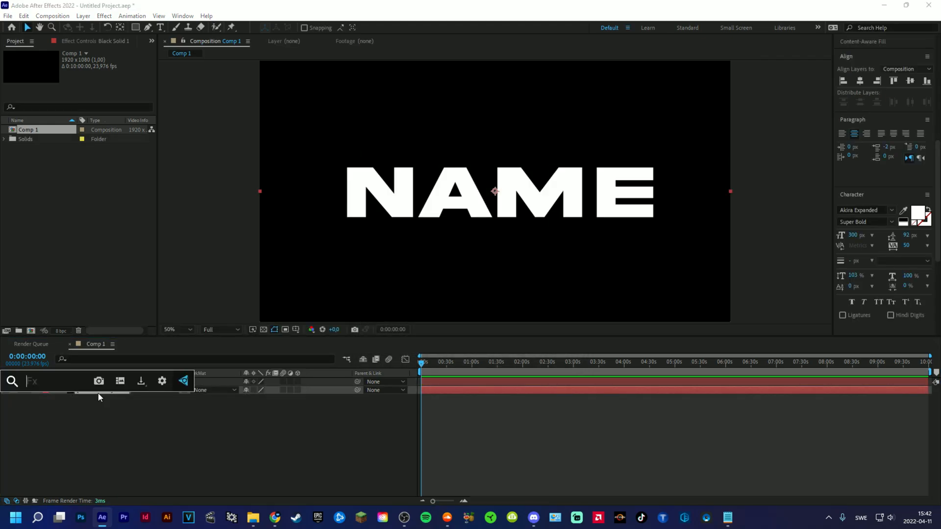
{"action": "type", "text": "ele"}
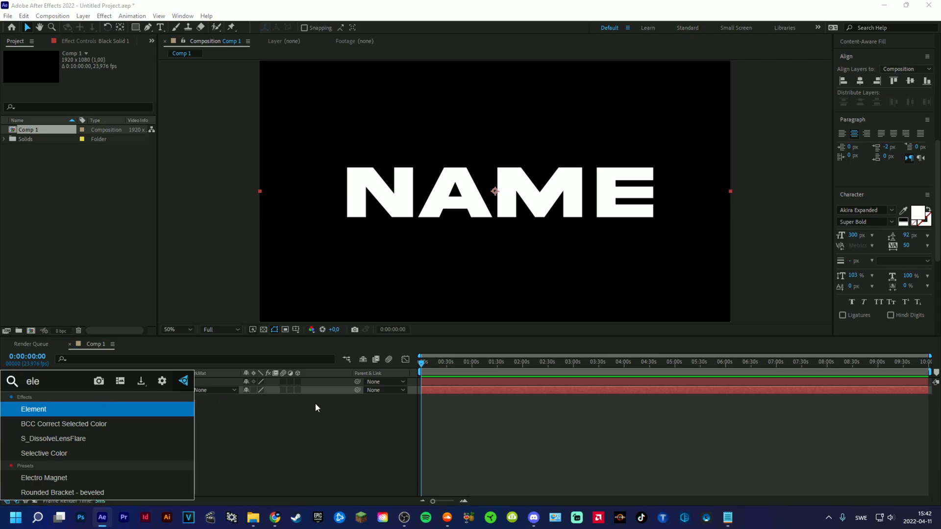
{"action": "double_click", "coordinate": [33, 410]}
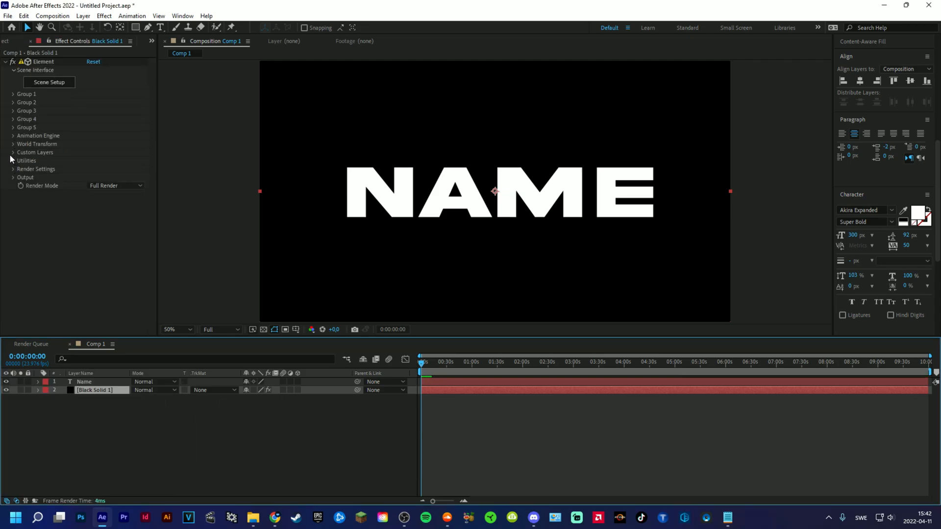
Step: Set Element's Custom Layers Path Layer 1 to Name and enter Scene Setup
{"action": "left_click", "coordinate": [10, 153]}
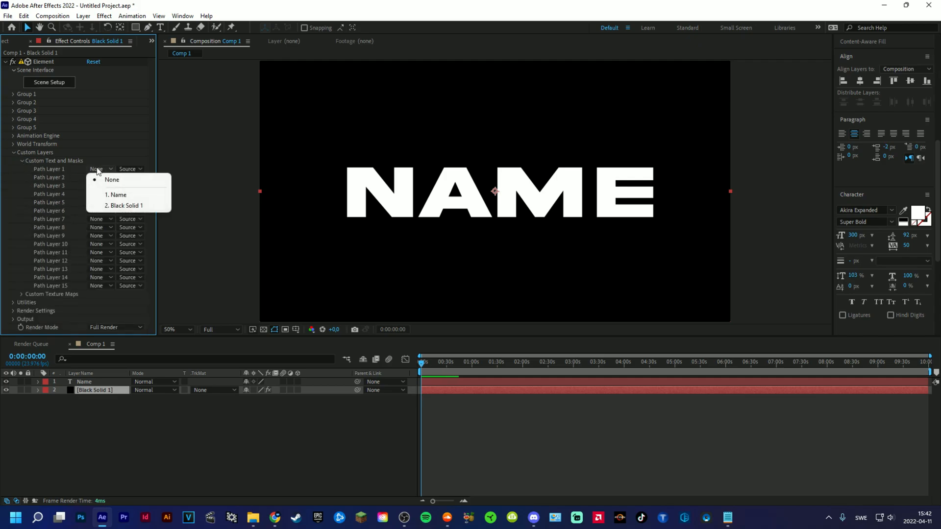
{"action": "mouse_move", "coordinate": [117, 195]}
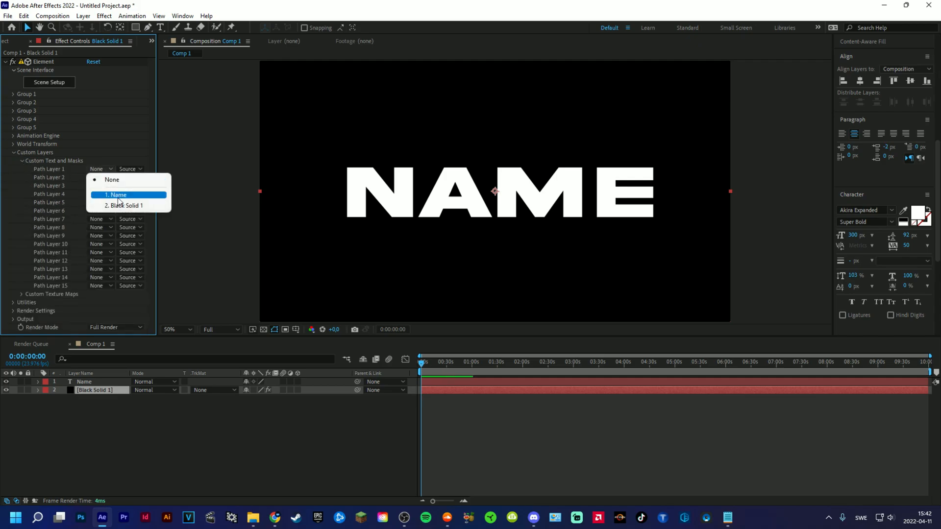
{"action": "left_click", "coordinate": [116, 195]}
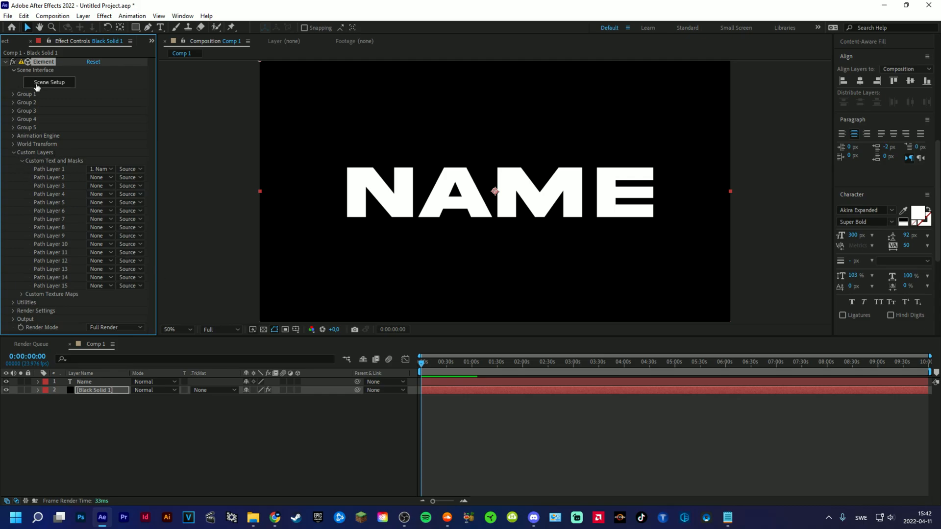
{"action": "left_click", "coordinate": [48, 82]}
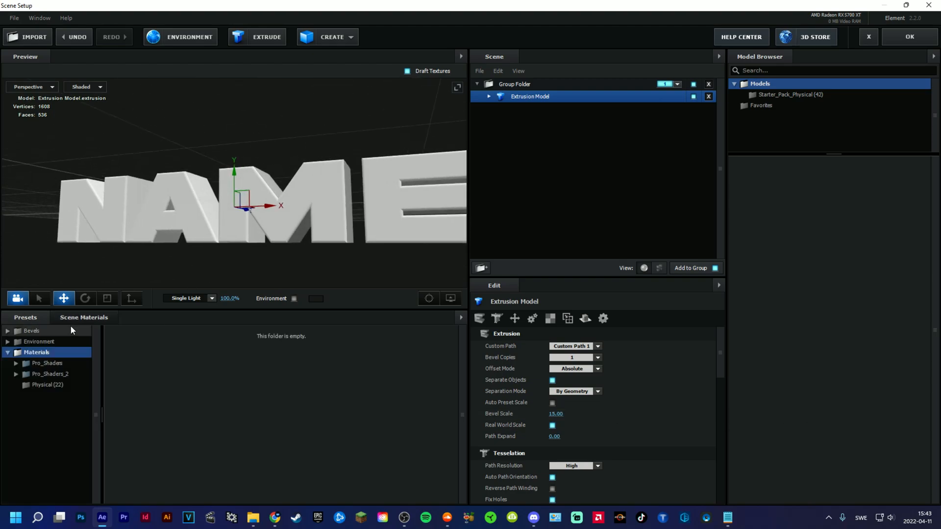
Step: Apply Physical Chrome with an environment map to the extruded text and confirm the scene
{"action": "left_click", "coordinate": [44, 385]}
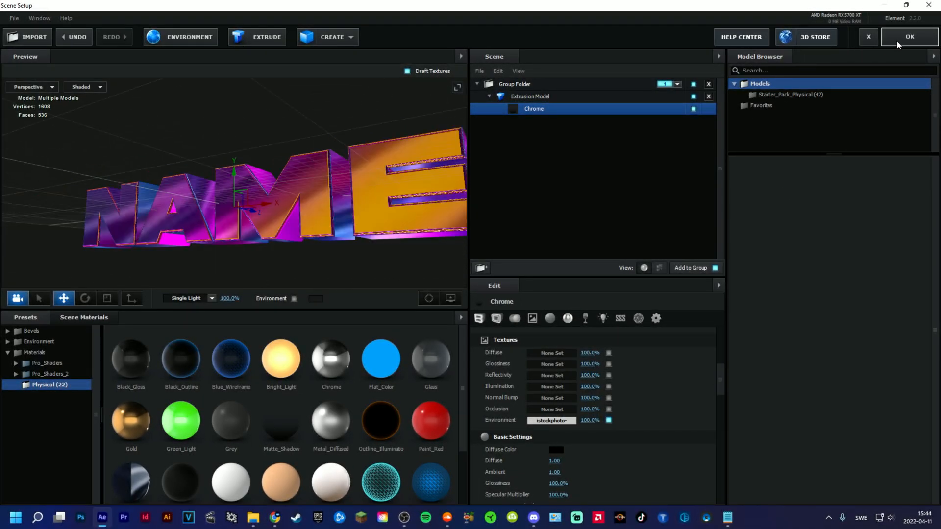
{"action": "left_click", "coordinate": [911, 37]}
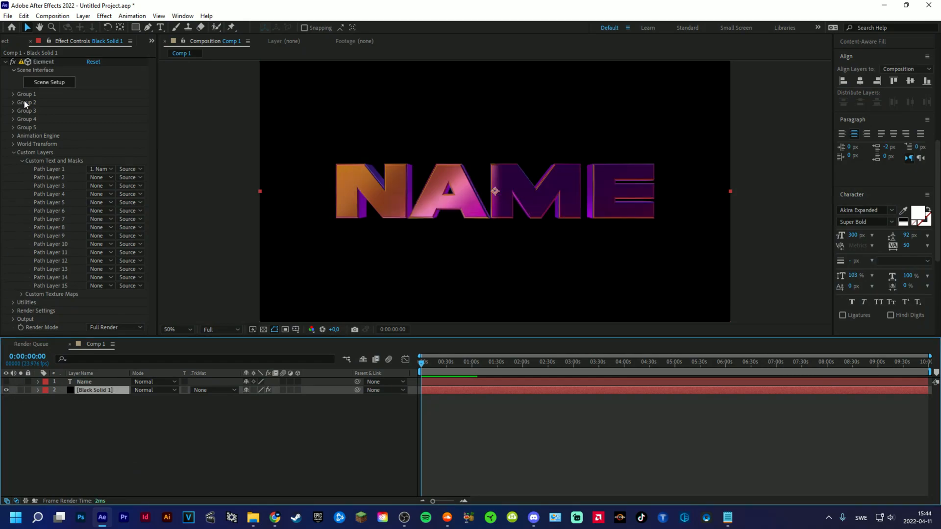
Step: Rotate Element Group 1 to X -15° and Y +10°, and bend it 25°
{"action": "left_click", "coordinate": [12, 93]}
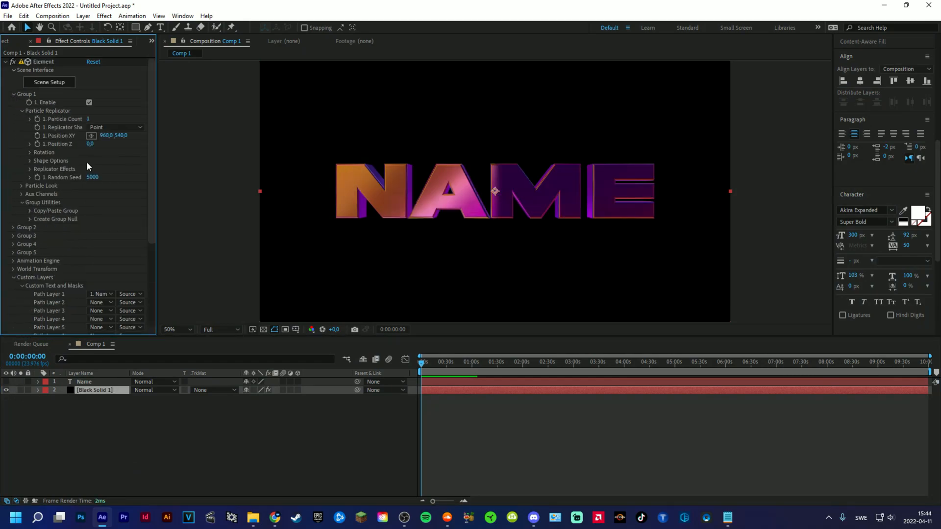
{"action": "left_click", "coordinate": [32, 153]}
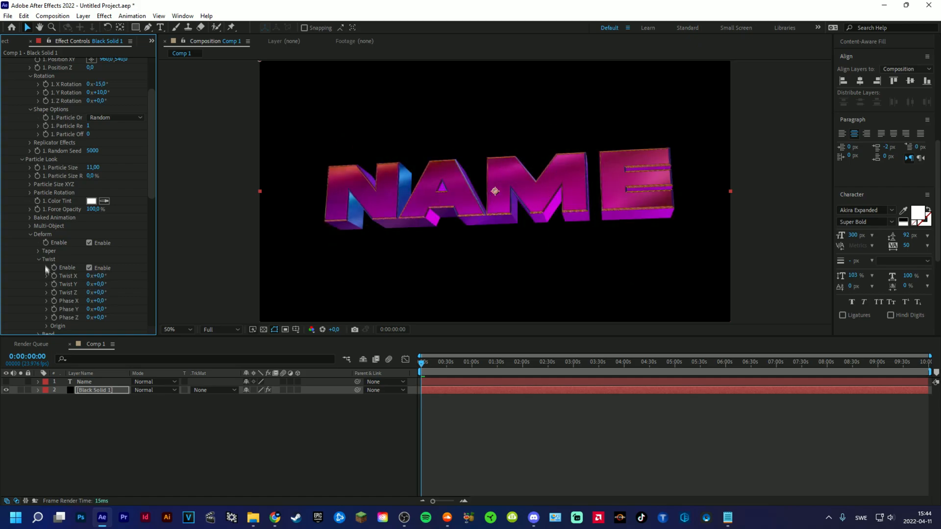
{"action": "left_click", "coordinate": [32, 259]}
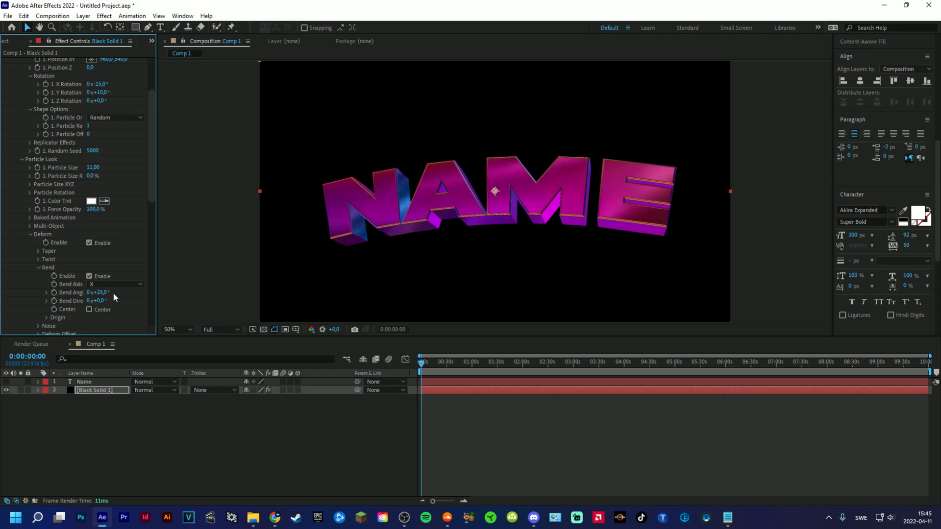
{"action": "scroll", "scroll_direction": "down", "scroll_amount": 3}
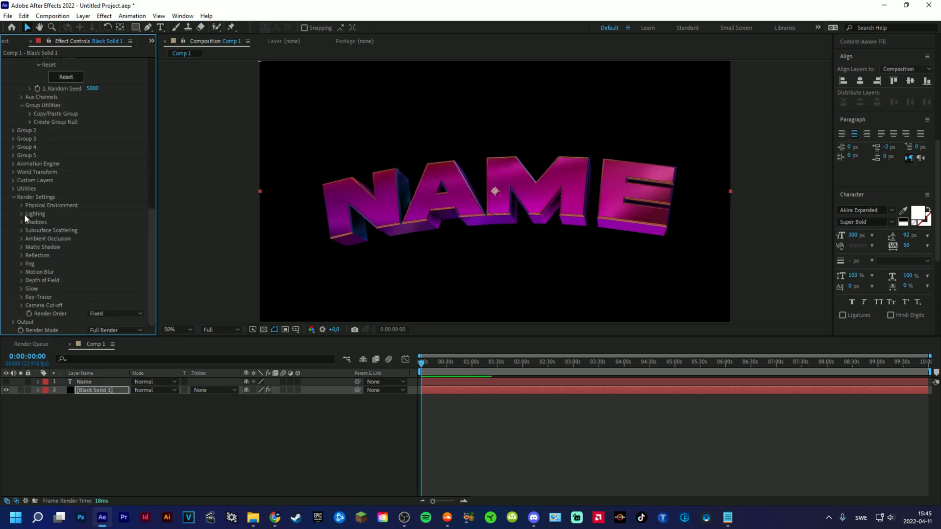
Step: Soften the Element render lighting and apply Liquify to the solid
{"action": "left_click", "coordinate": [22, 205]}
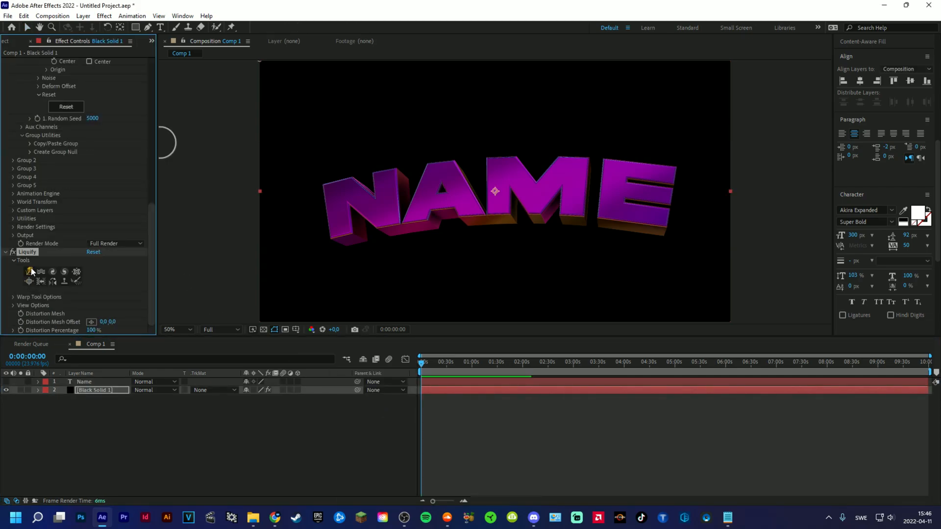
Step: Warp drips beneath the letters from N through E and set magnification to 25%
{"action": "left_click_drag", "start_coordinate": [510, 203], "coordinate": [534, 240]}
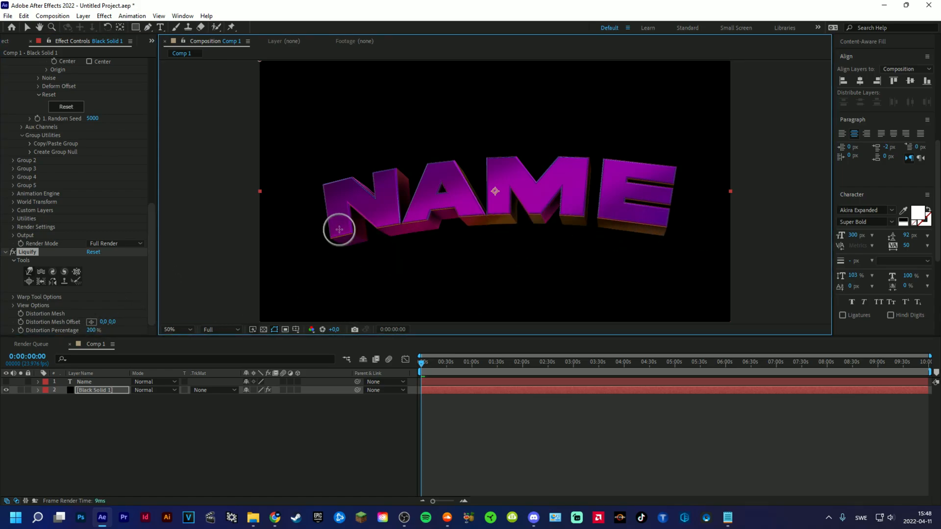
{"action": "left_click_drag", "start_coordinate": [340, 229], "coordinate": [385, 217]}
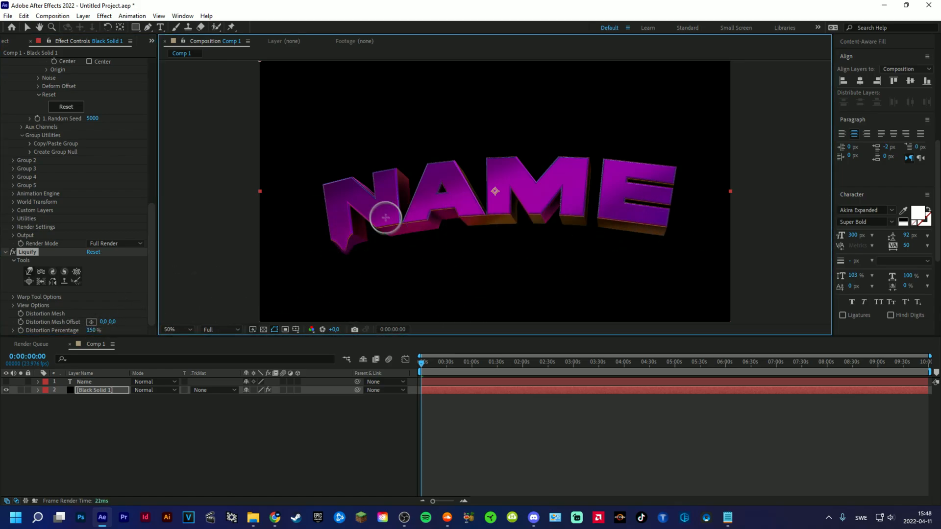
{"action": "left_click_drag", "start_coordinate": [385, 217], "coordinate": [648, 217]}
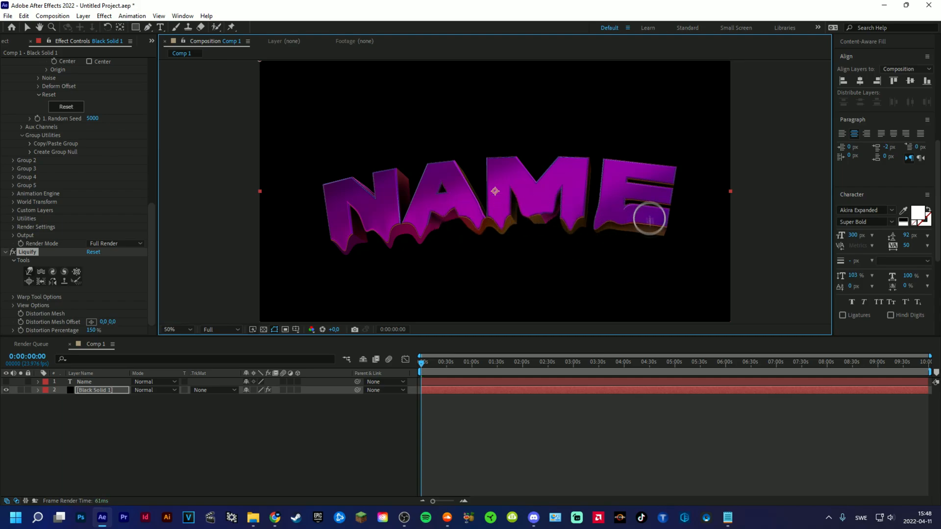
{"action": "left_click_drag", "start_coordinate": [649, 216], "coordinate": [558, 243]}
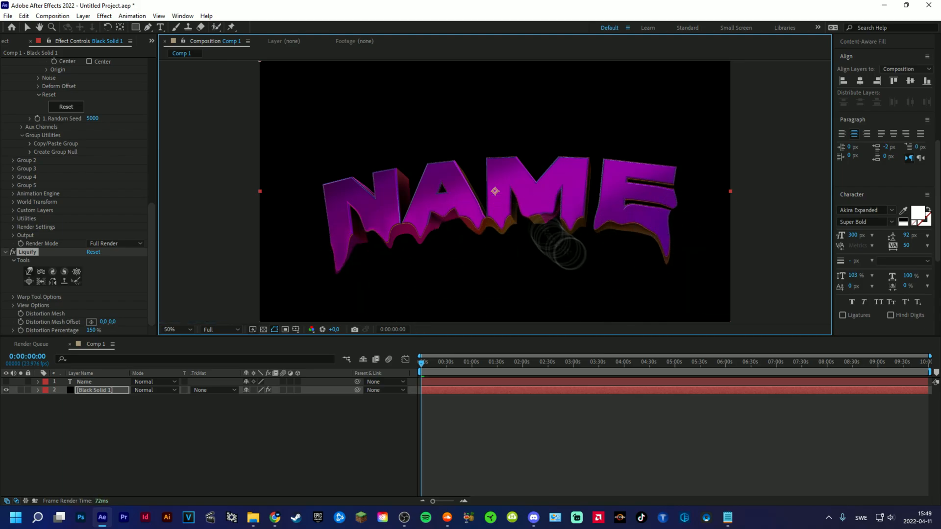
{"action": "left_click", "coordinate": [169, 330]}
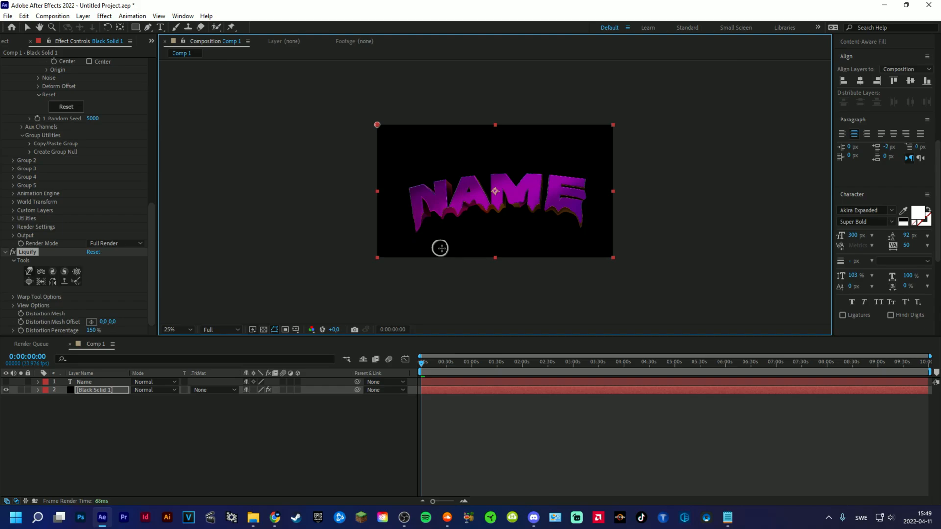
{"action": "left_click", "coordinate": [169, 329]}
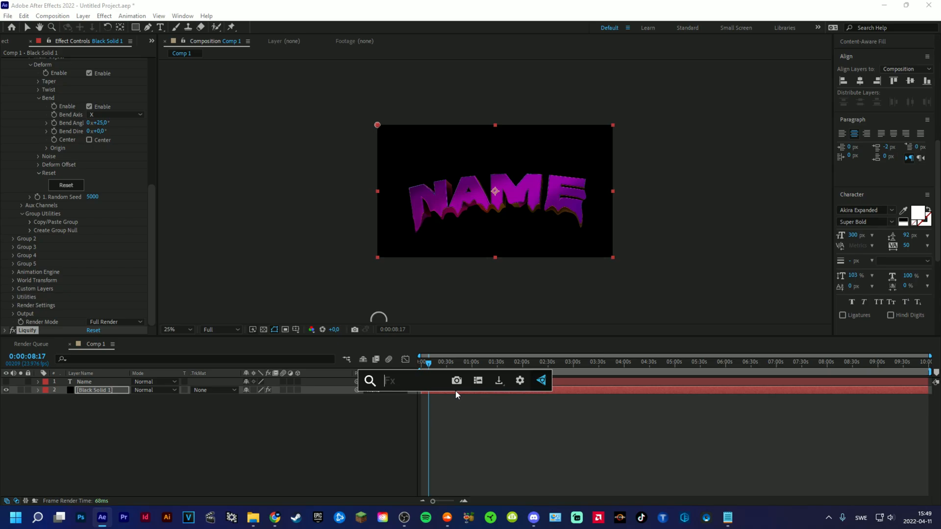
{"action": "type", "text": "car"}
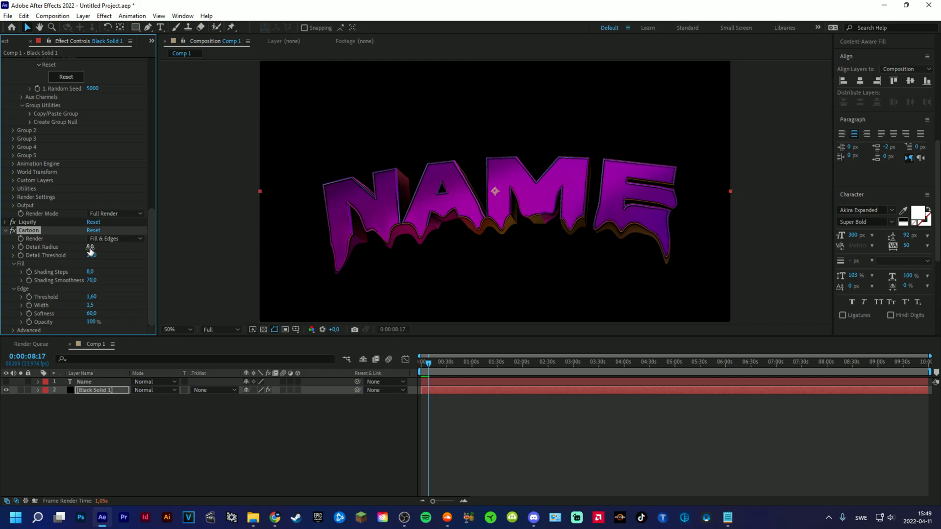
Step: Apply Cartoon with Detail Radius 40, add Glow and Glow 2, and duplicate the layer
{"action": "left_click", "coordinate": [170, 329]}
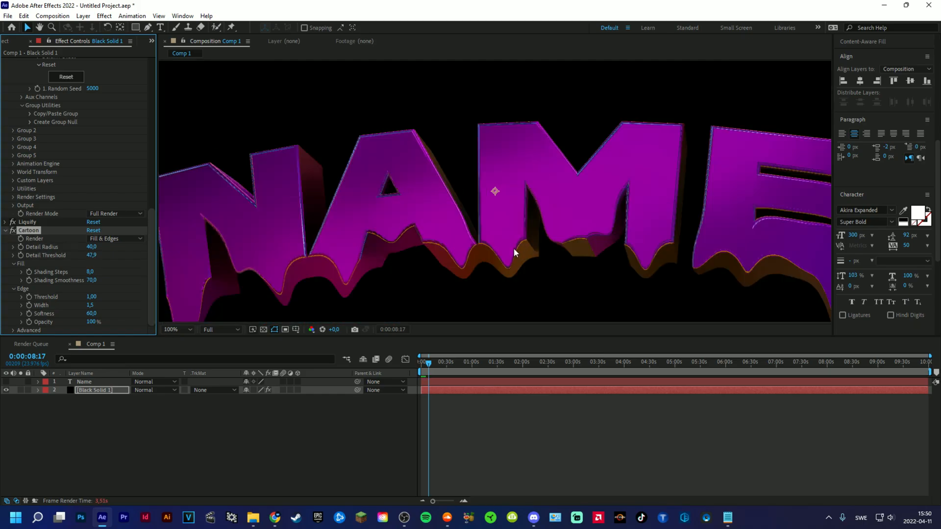
{"action": "left_click", "coordinate": [176, 330]}
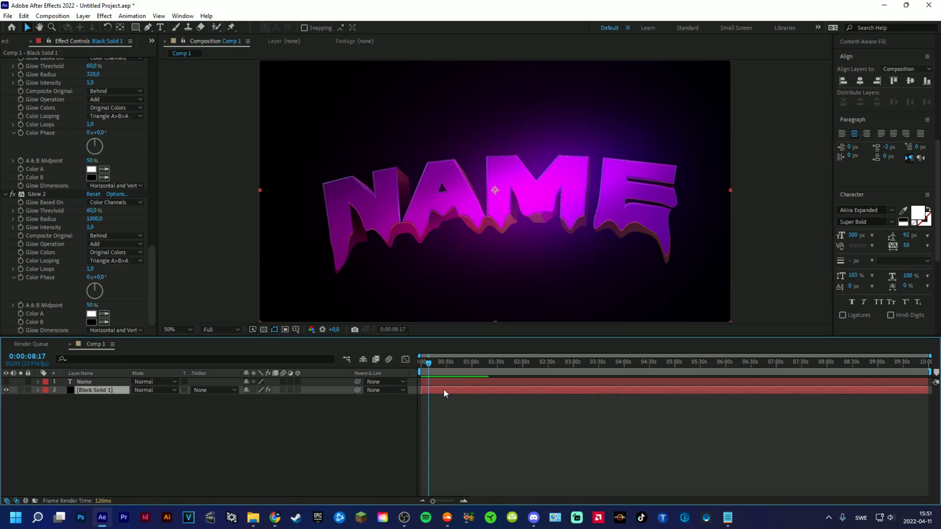
{"action": "mouse_move", "coordinate": [464, 397]}
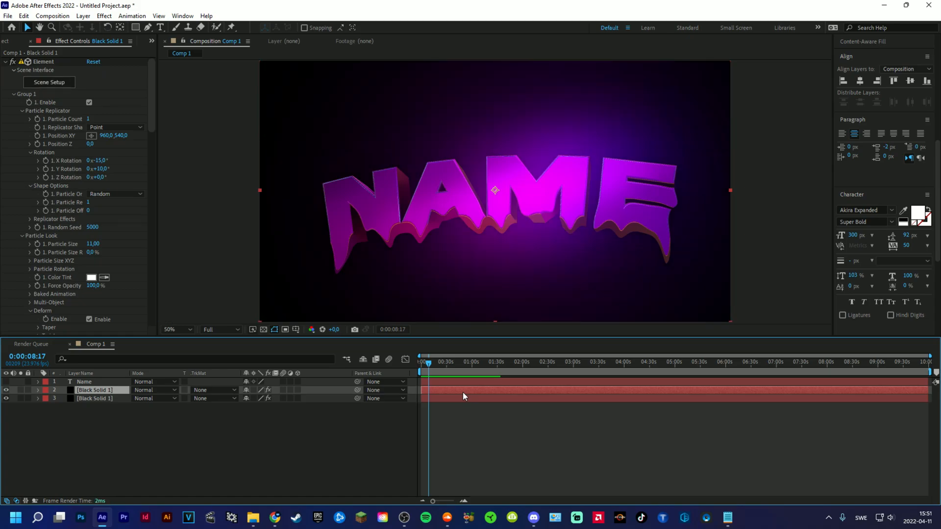
Step: Apply S_EdgeDetect to the top Black Solid 1 copy and scale it to 123%
{"action": "type", "text": "edg"}
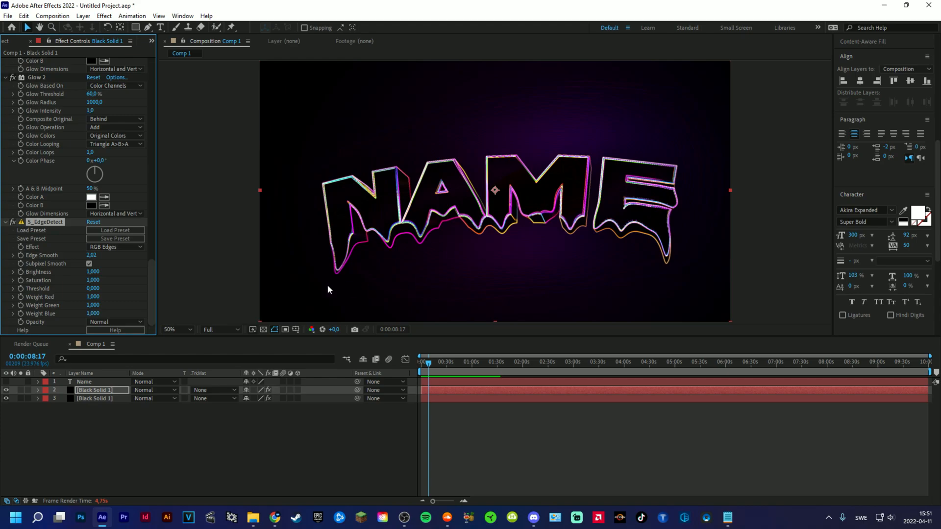
{"action": "mouse_move", "coordinate": [308, 273]}
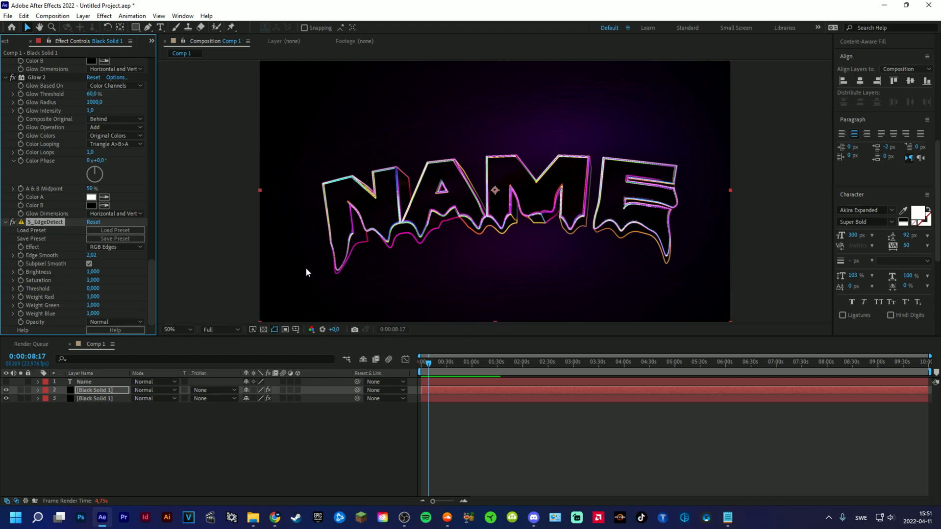
{"action": "left_click", "coordinate": [115, 247]}
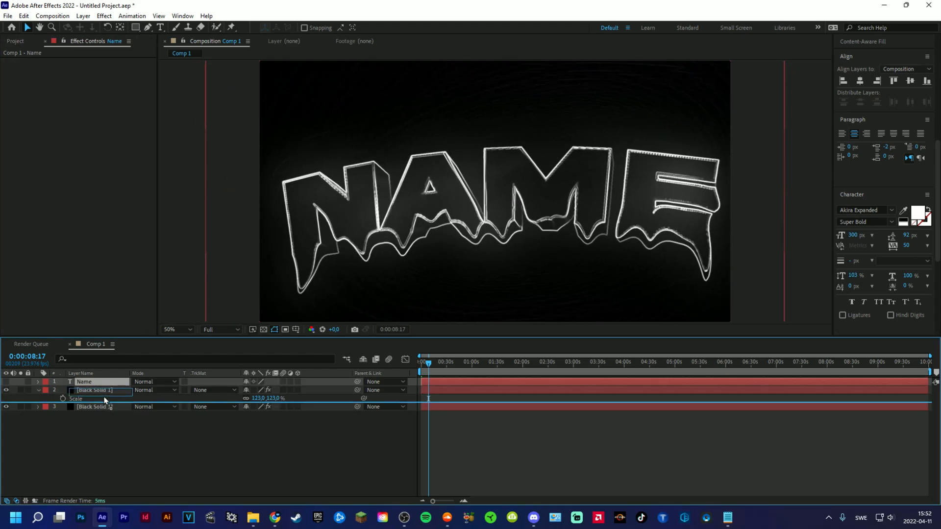
Step: Scale the lower text copy to 107% and apply a 4-Color Gradient background
{"action": "left_click", "coordinate": [94, 398]}
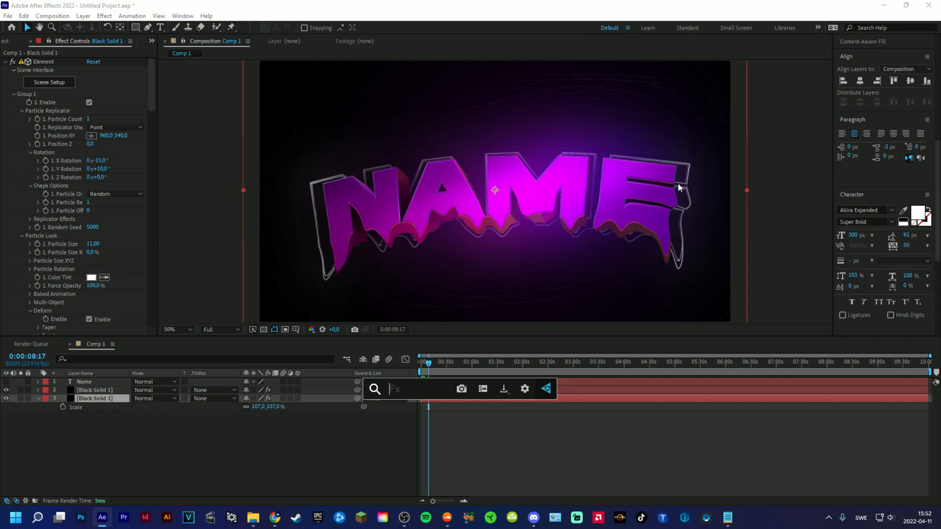
{"action": "type", "text": "4"}
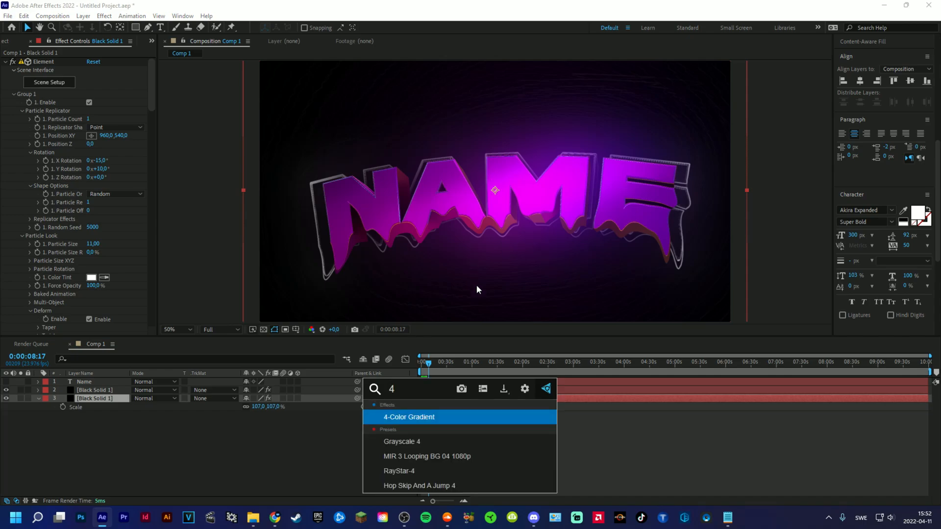
{"action": "double_click", "coordinate": [408, 417]}
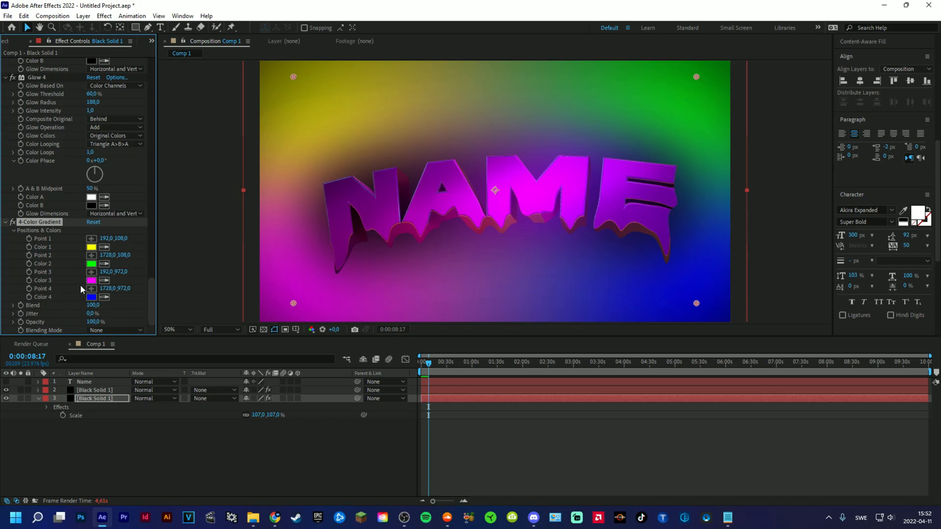